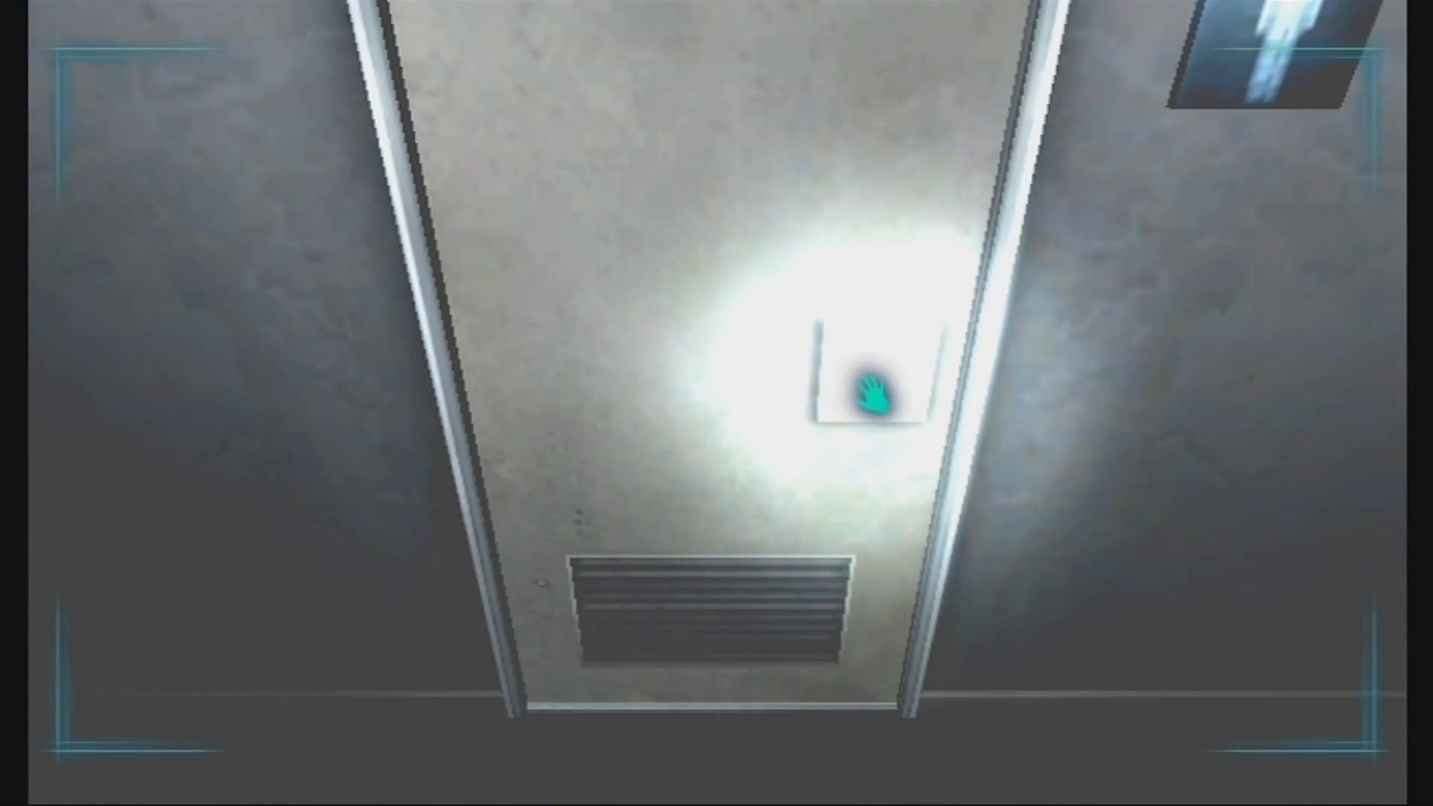
Open the dim hallway door and read the newspaper article about unconscious girls
left_click(876, 388)
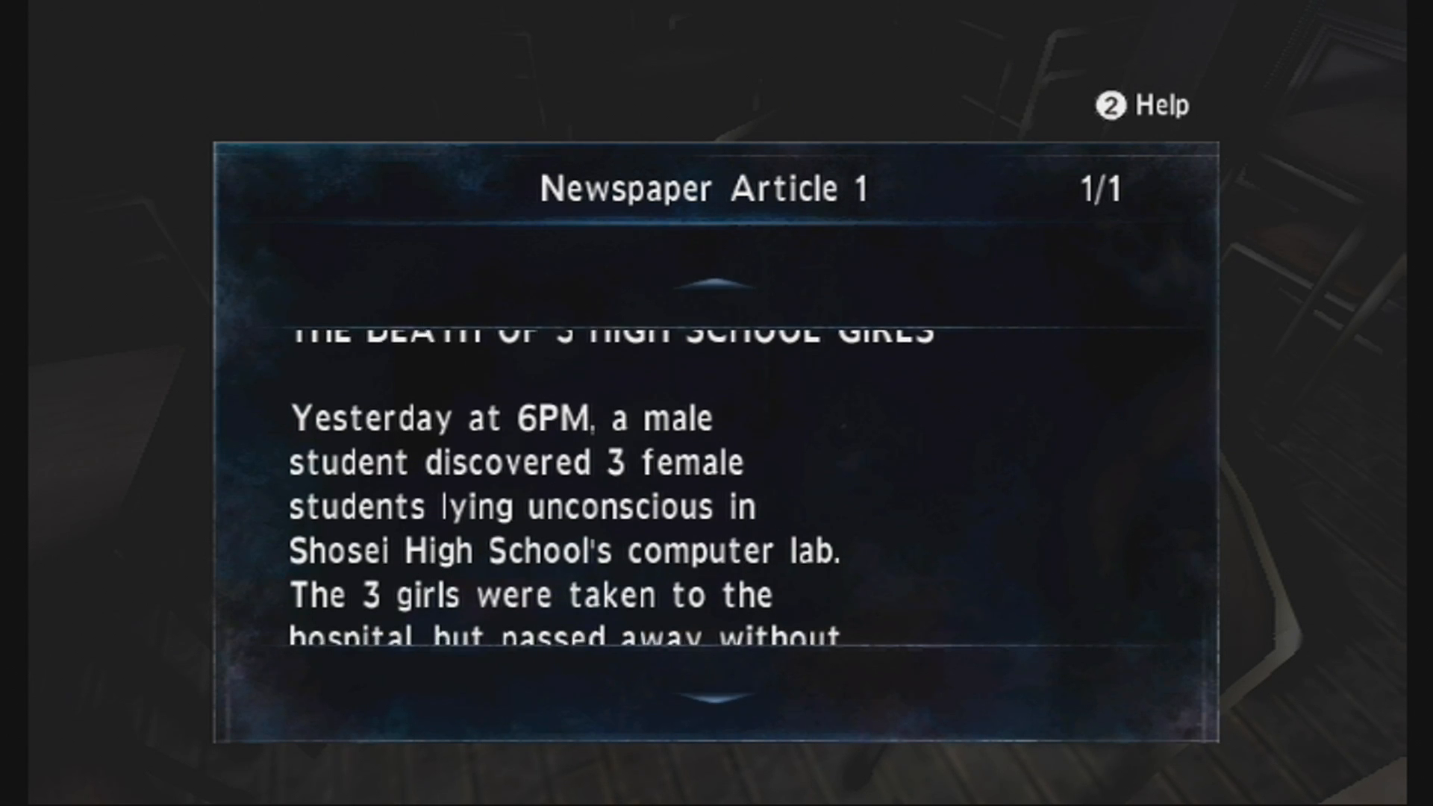
Finish reading the newspaper article and bring up the Second Floor map
scroll("down", 3)
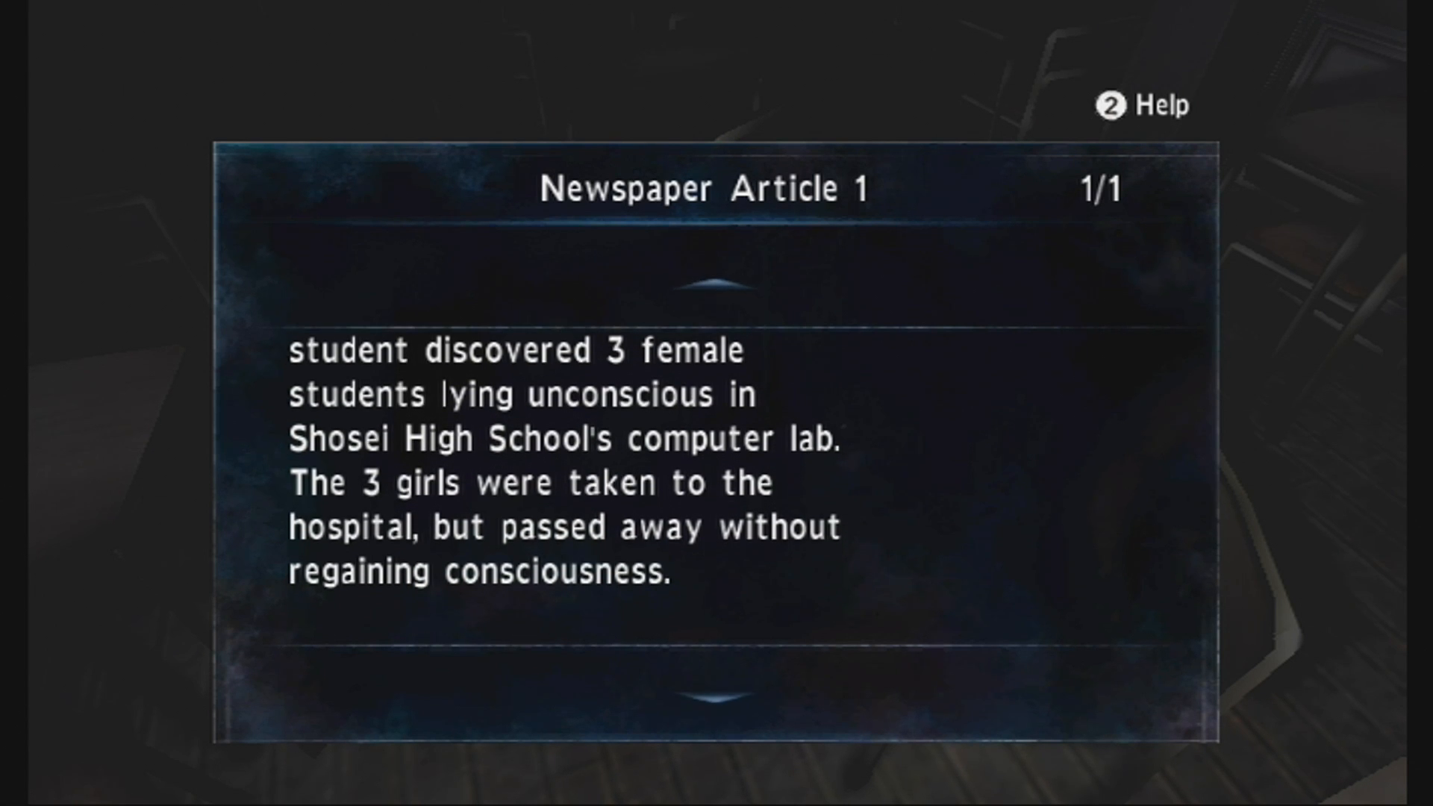
scroll("down", 3)
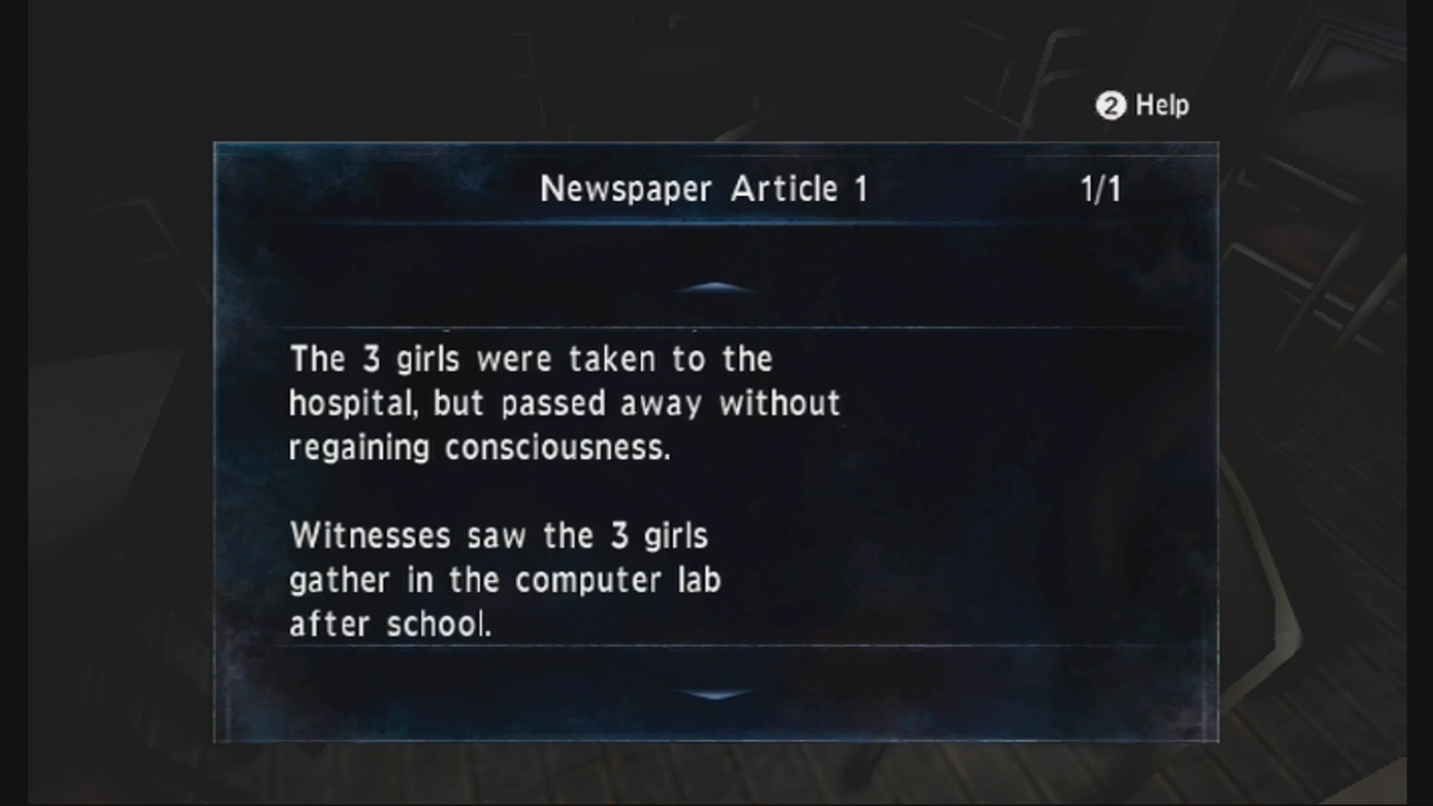
scroll("down", 3)
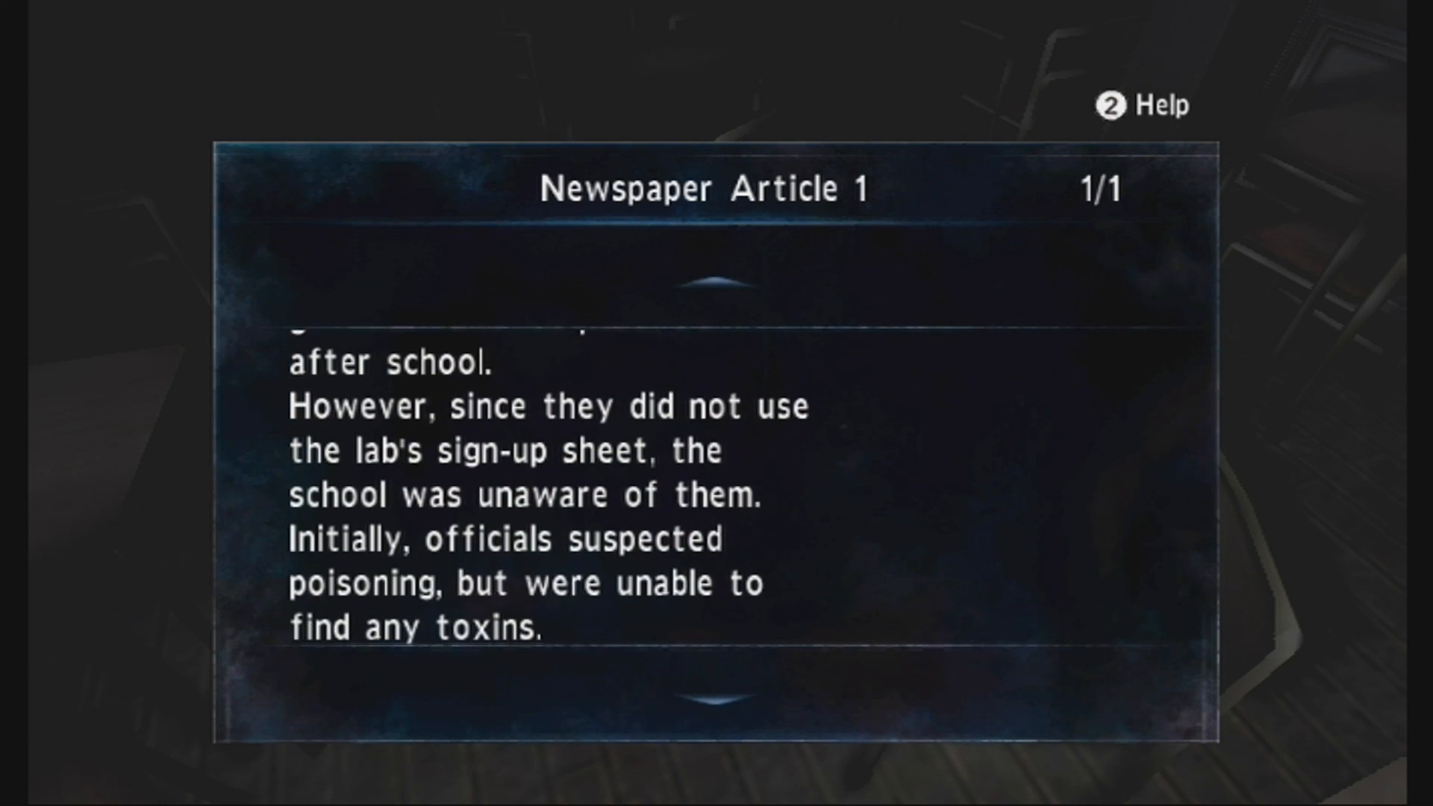
scroll("down", 3)
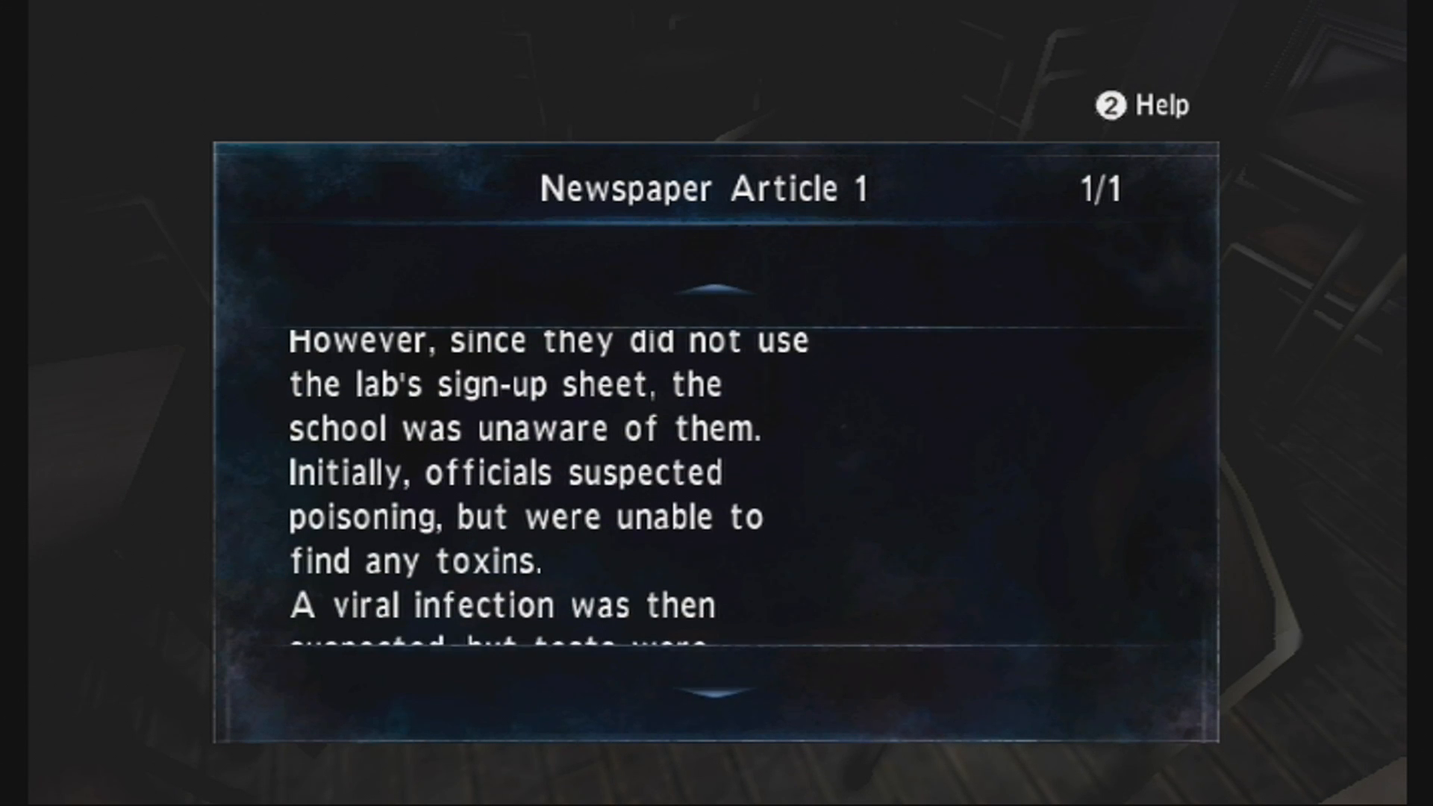
scroll("down", 3)
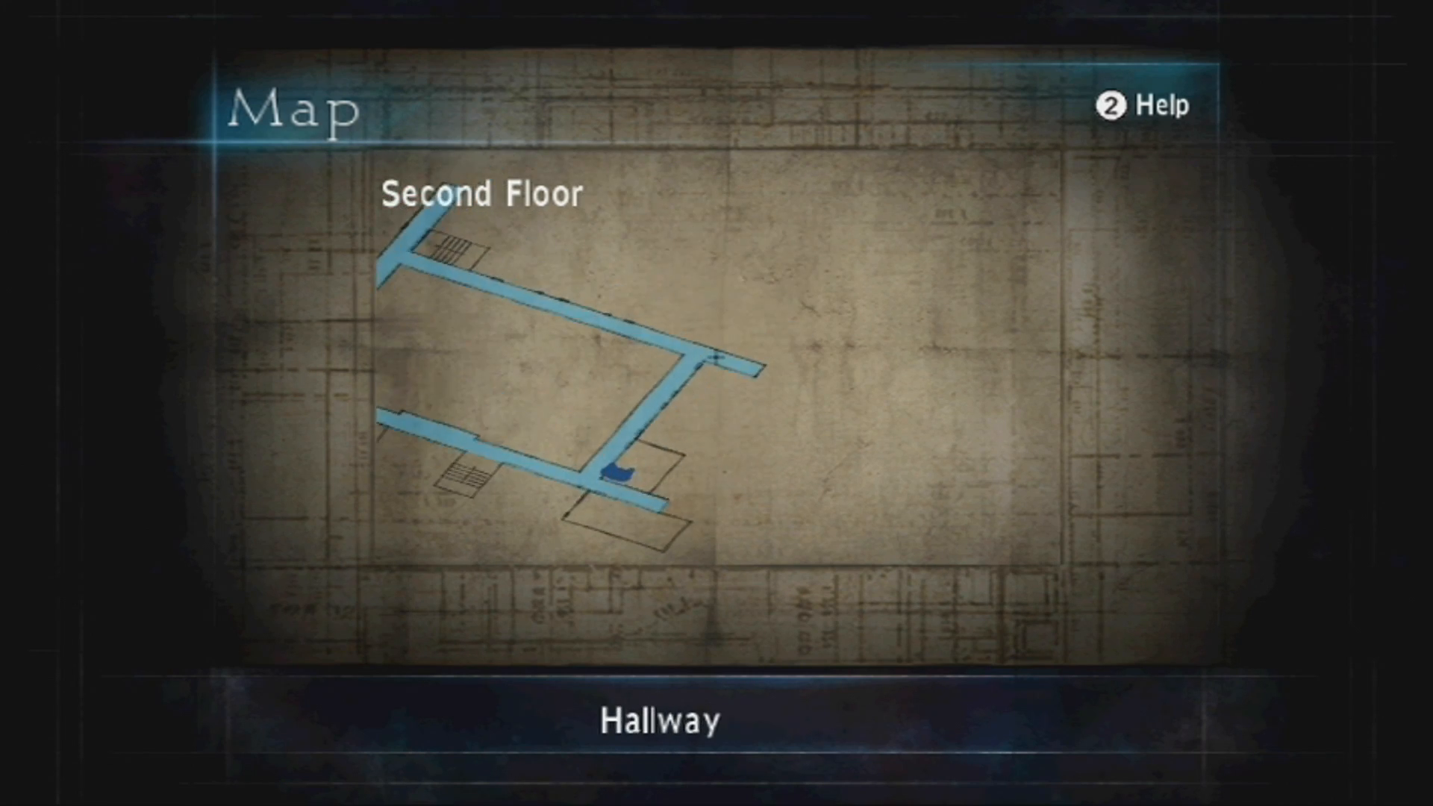
key("escape")
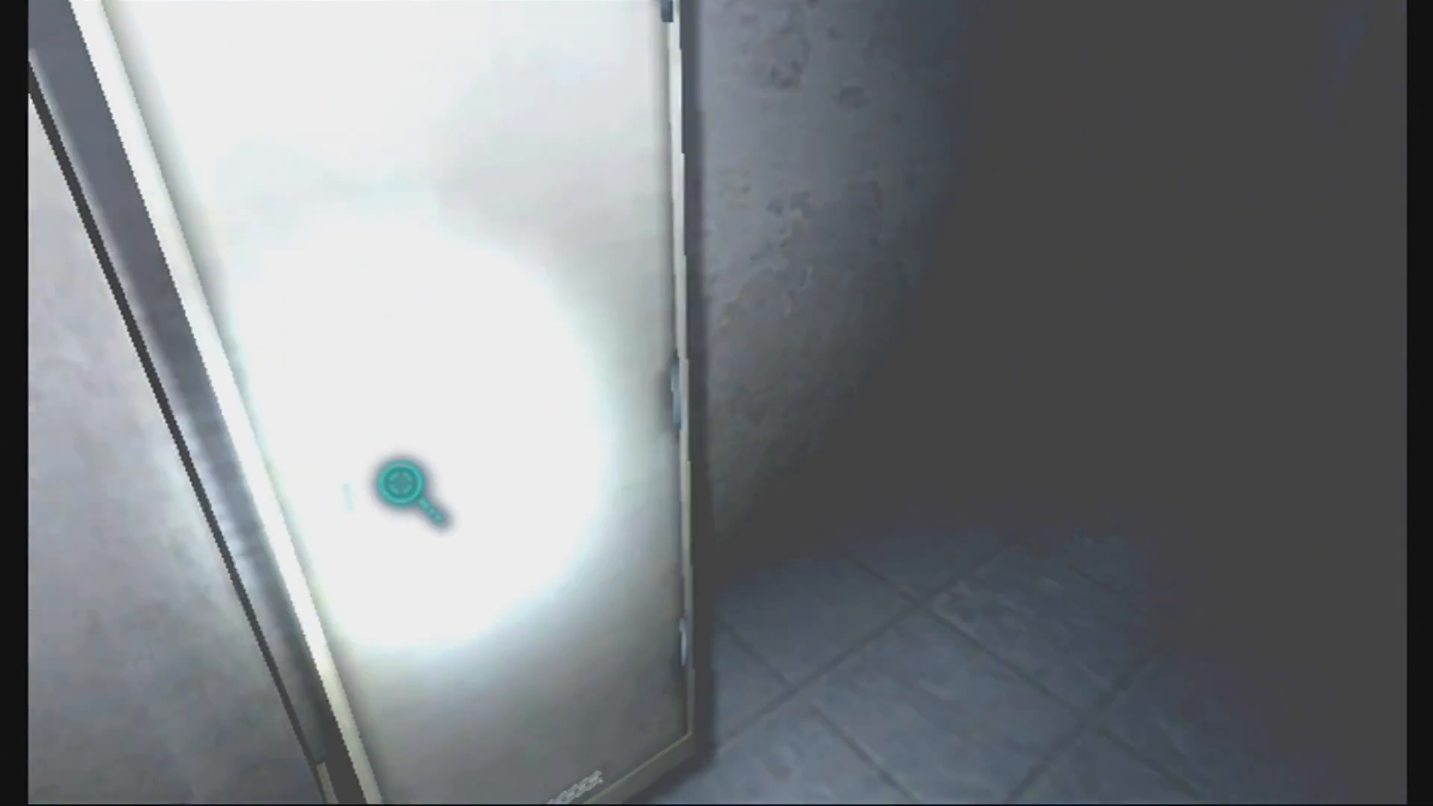
Investigate the bathroom stall door, reaching the save screen with slot 3 highlighted
left_click(406, 492)
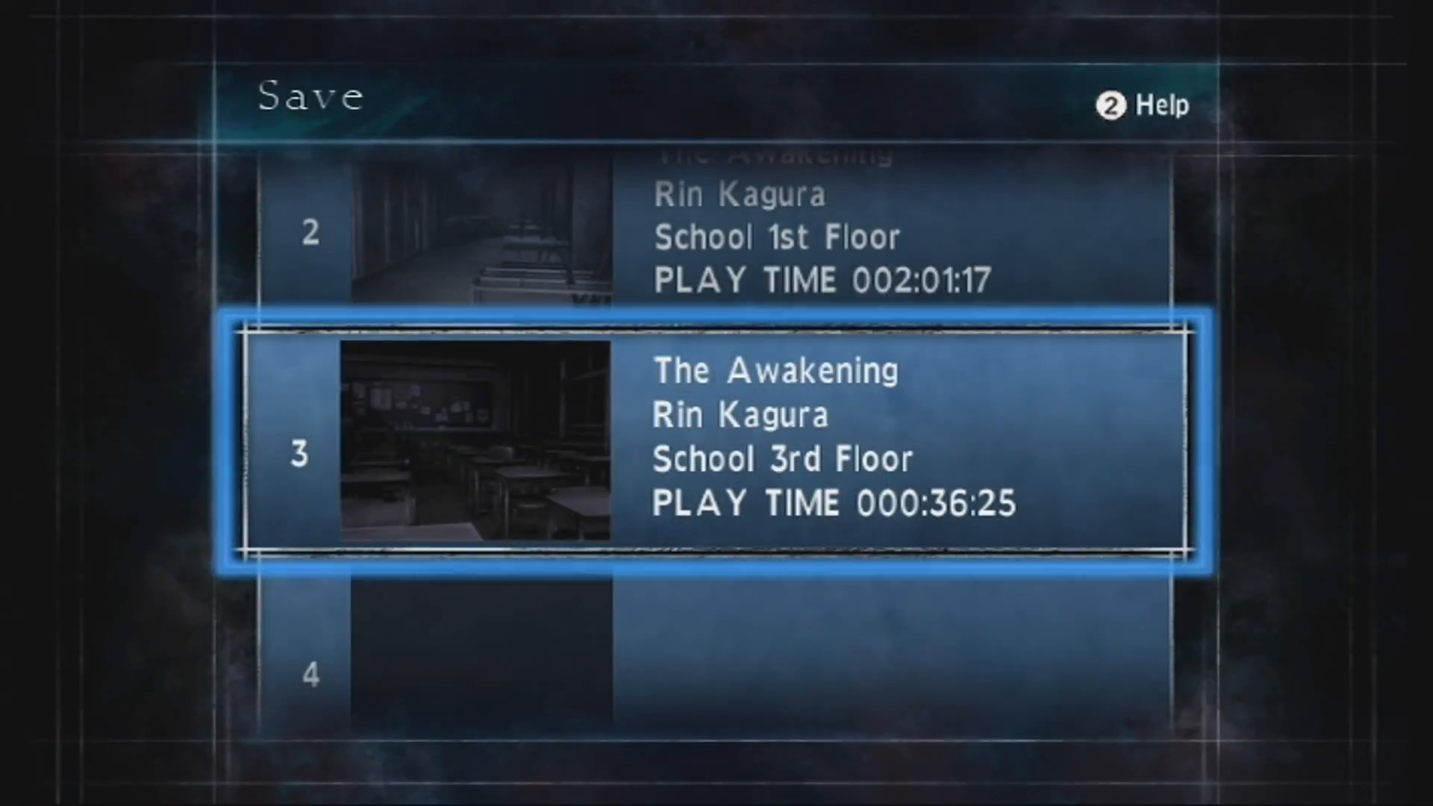
Save progress over the School 3rd Floor save in slot 3
left_click(713, 453)
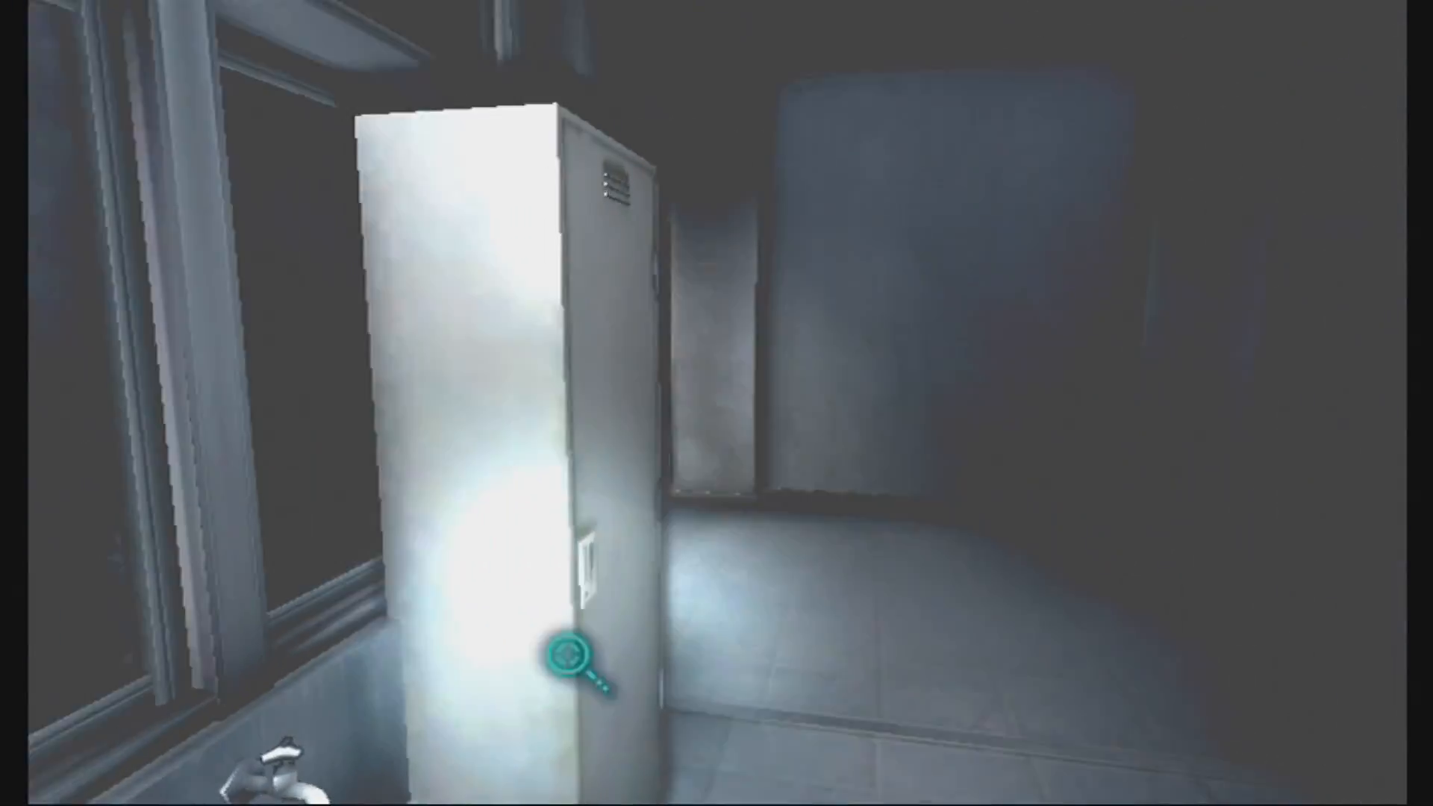
Inspect the white locker beside the sink and window up close
left_click(571, 658)
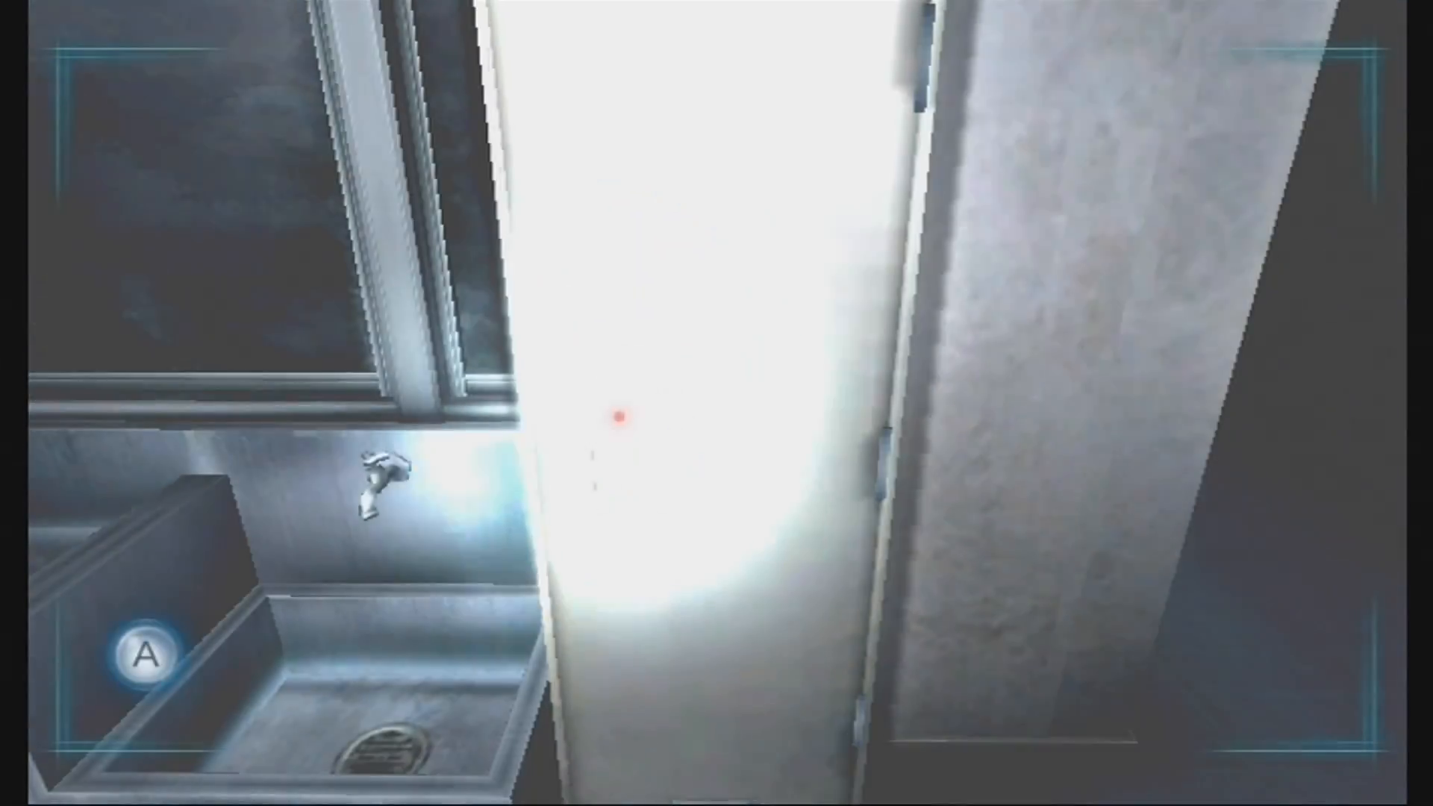